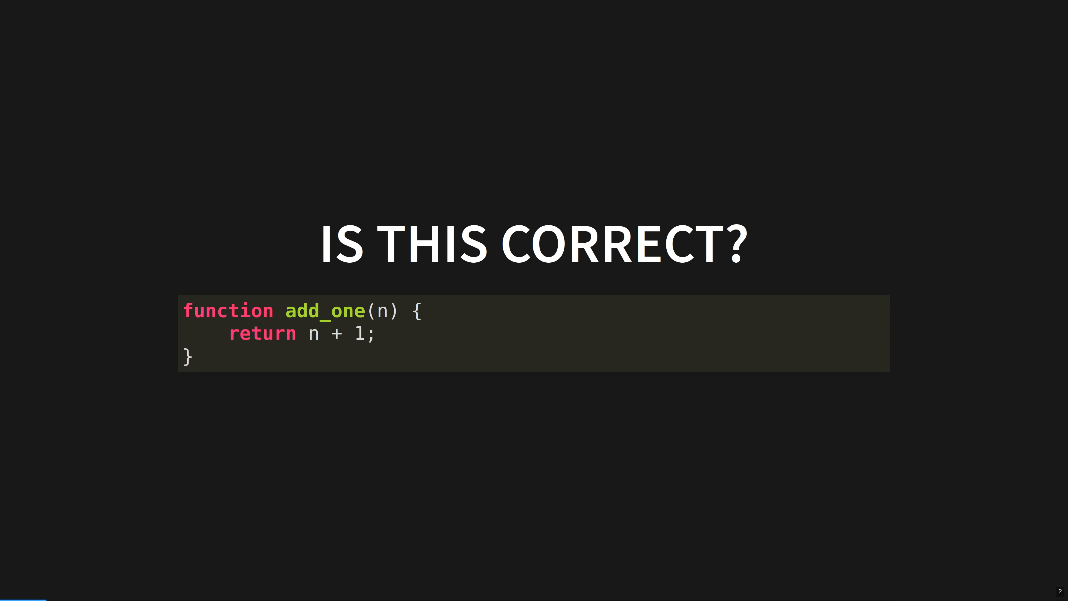
# Advance from the 'IS THIS CORRECT?' add_one slide to the language ranking chart led by Rust at 86.98%.
pyautogui.press('Right')
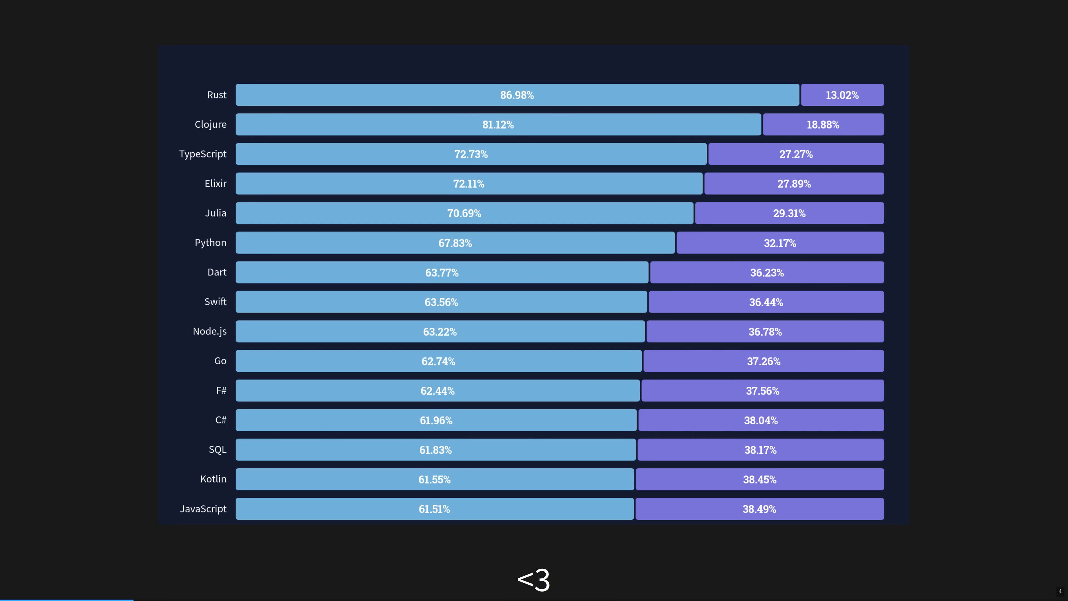
# Advance past the language chart to the 'YOUR CODE WON'T CRASH' slide.
pyautogui.press('Right')
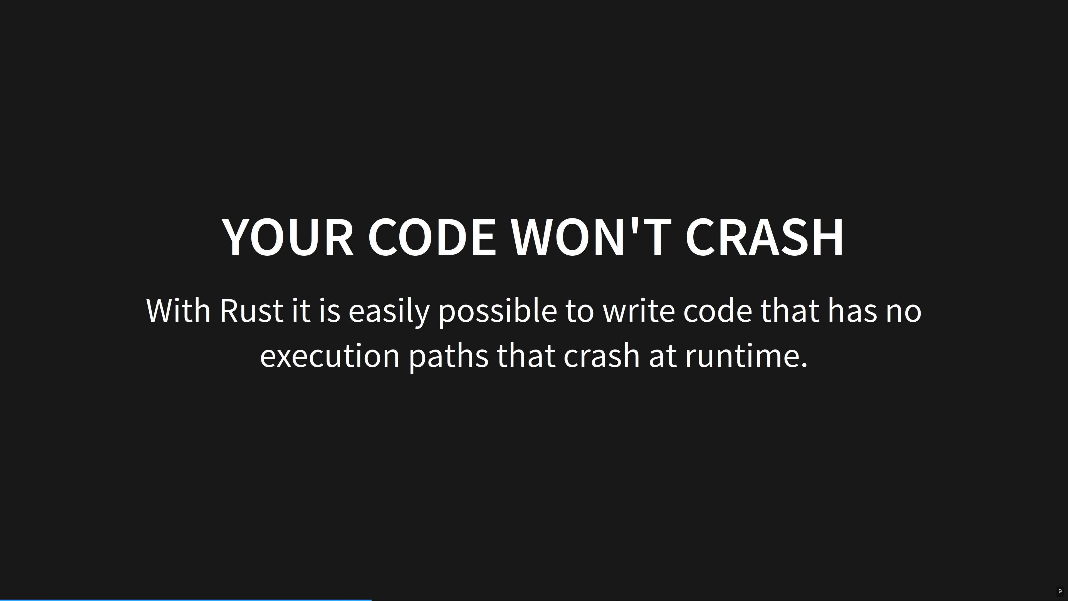
pyautogui.press('Right')
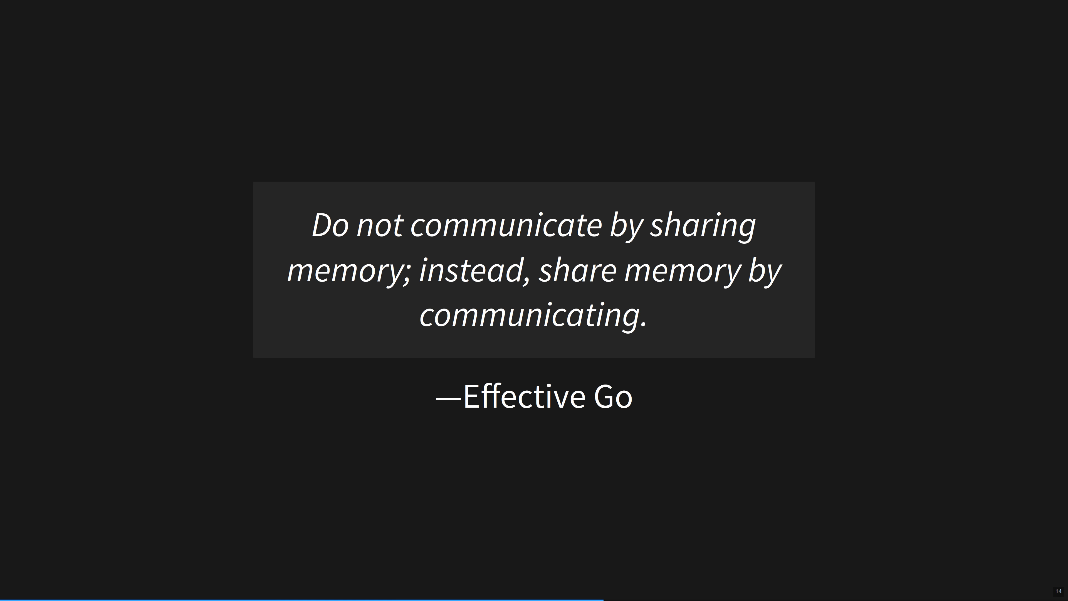
pyautogui.press('Right')
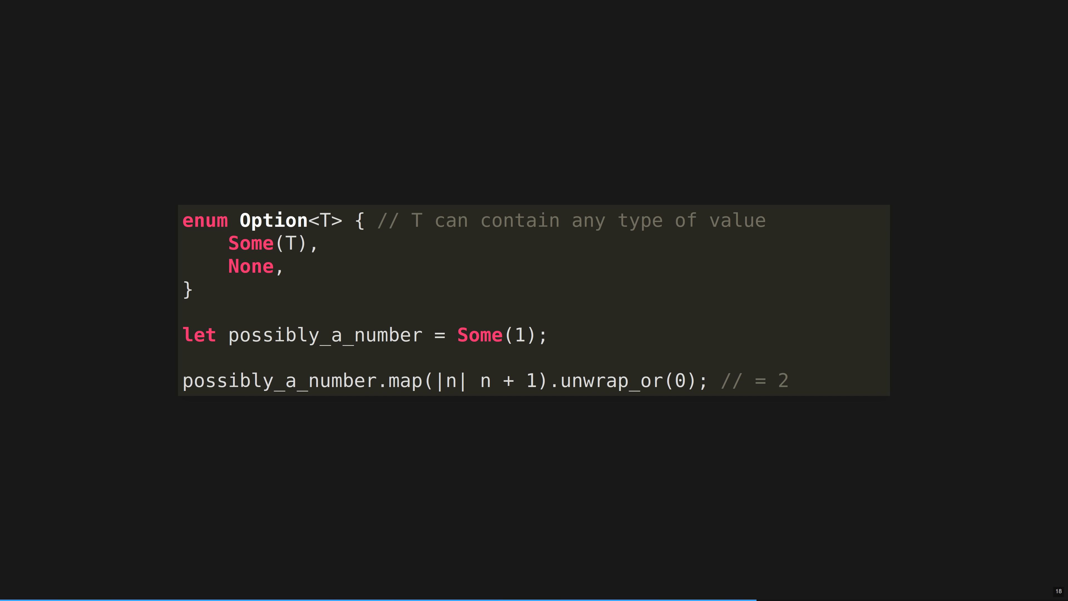
# Advance to slide 19, 'RESULTS EVERYWHERE', showing Go error handling with os.Open.
pyautogui.press('Right')
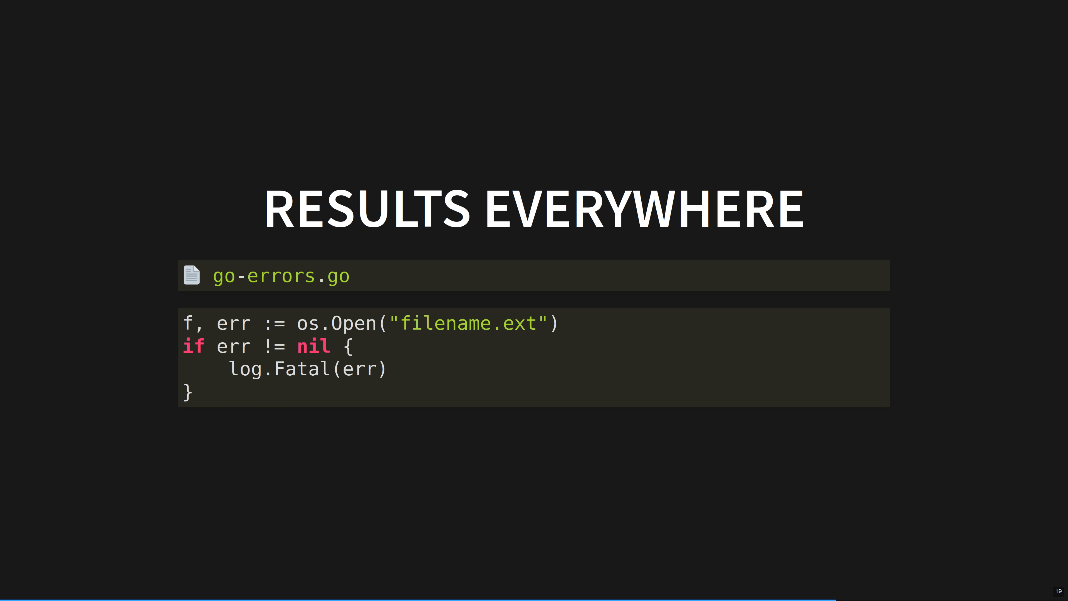
# Advance to slide 20 defining Rust's Result<T, E> enum with Ok and Err variants.
pyautogui.press('Right')
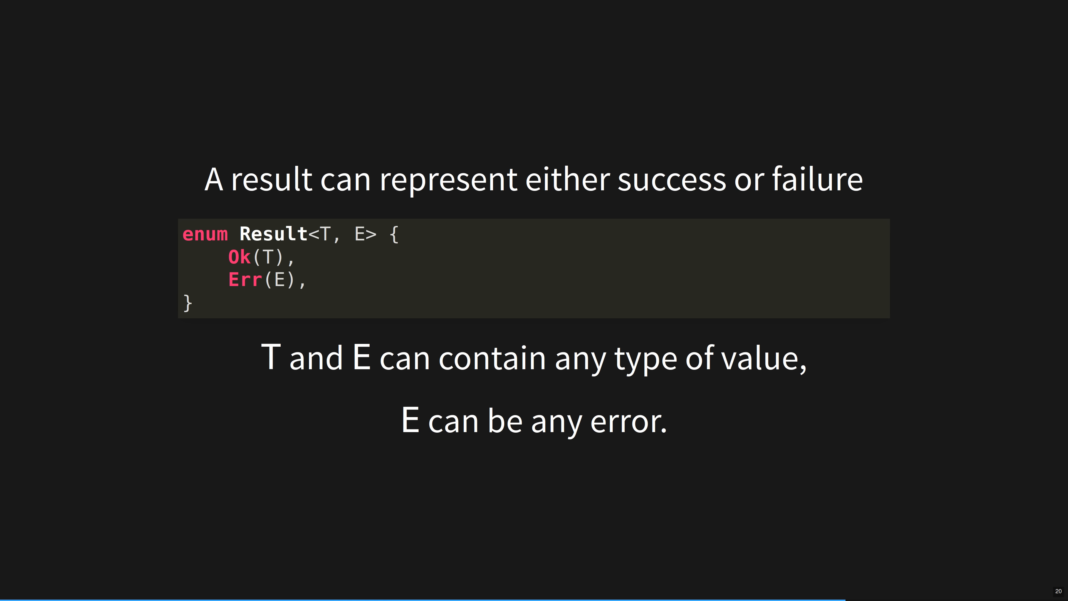
# Advance to slide 21 contrasting sum_loops with the iterator-based sum_iterators.
pyautogui.press('Right')
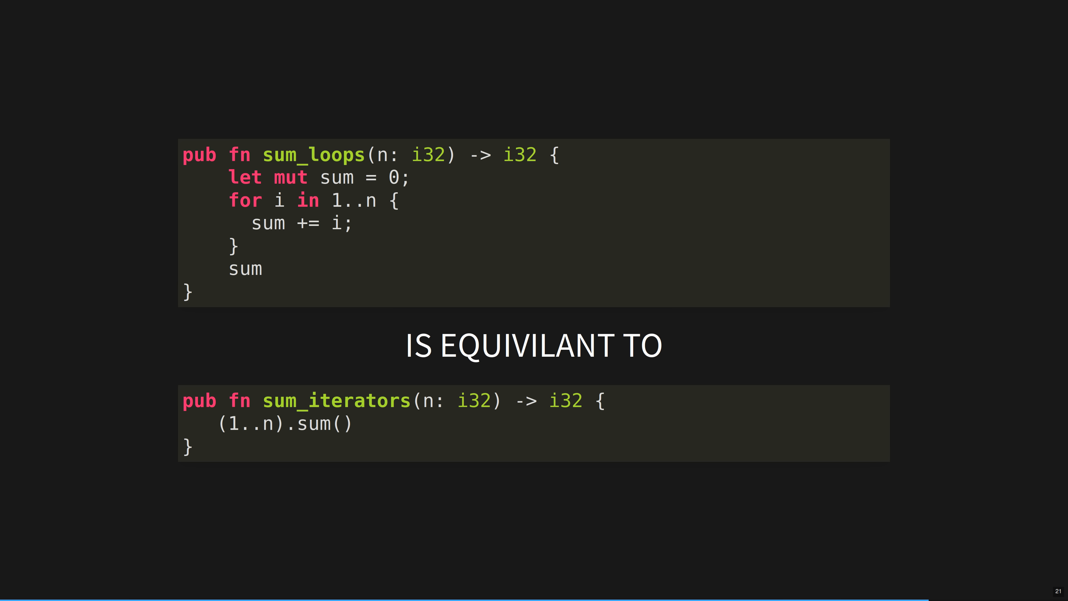